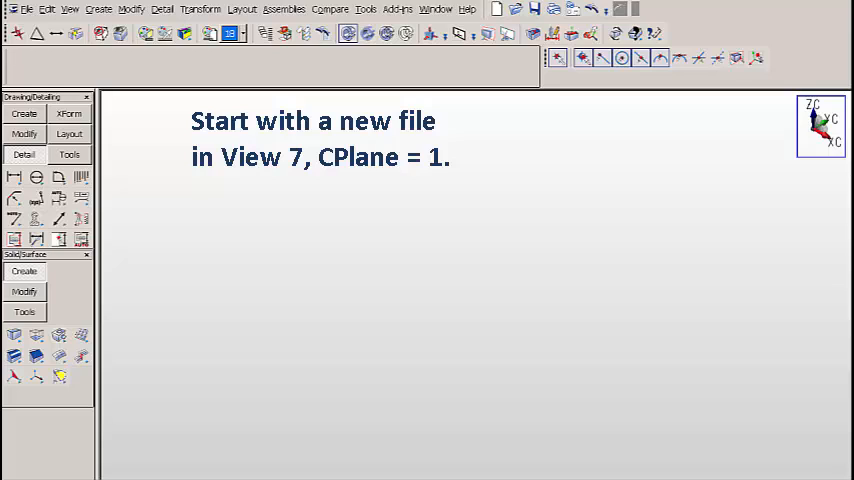
pyautogui.moveTo(166, 278)
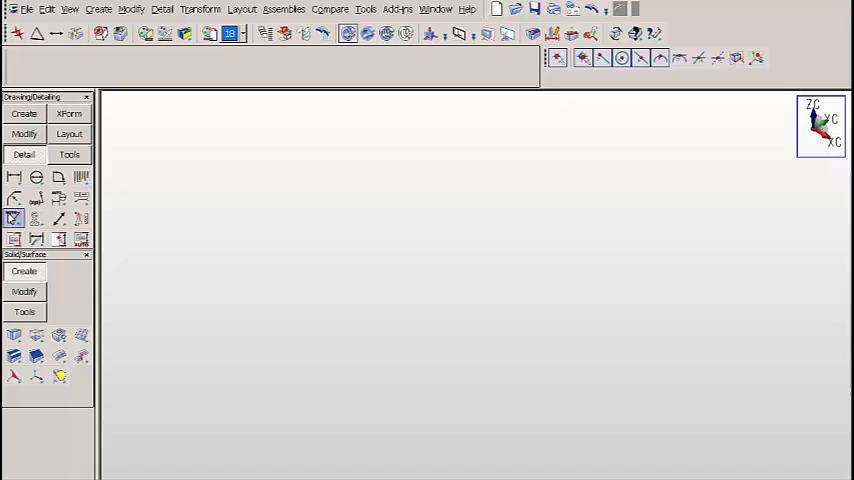
pyautogui.moveTo(17, 221)
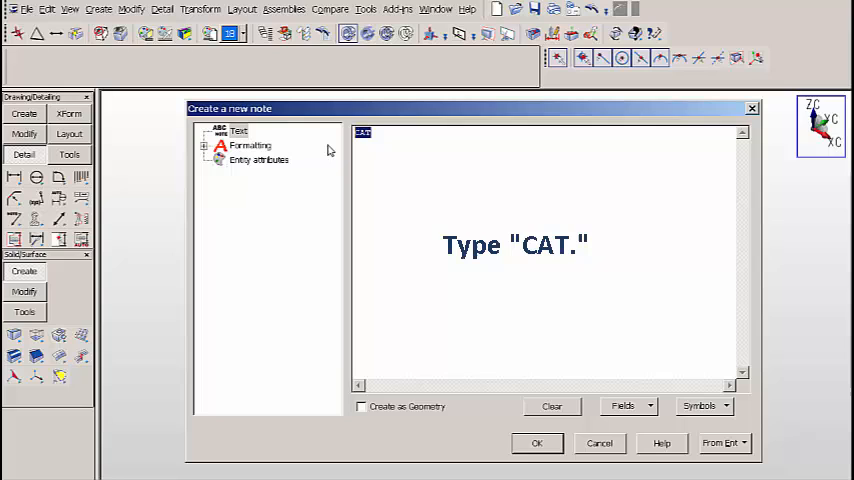
# Step: Place a note reading CAT in filled Arial text, 0.5 high
pyautogui.write('CAT')
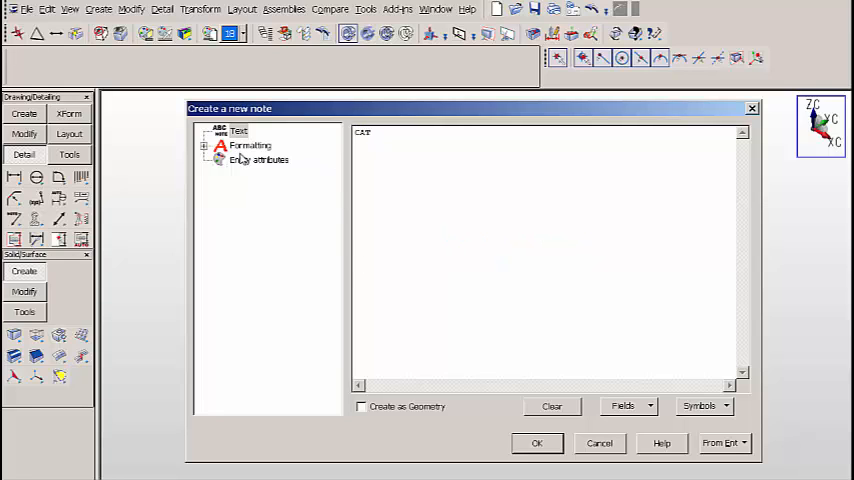
pyautogui.click(249, 145)
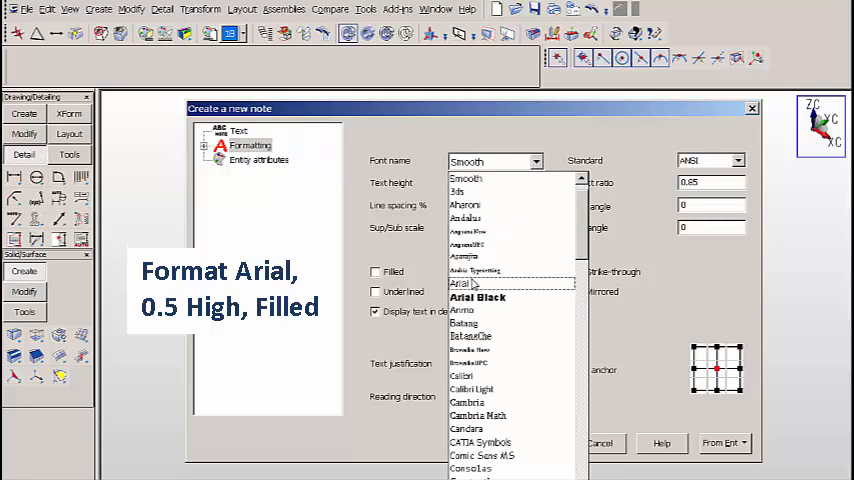
pyautogui.click(460, 283)
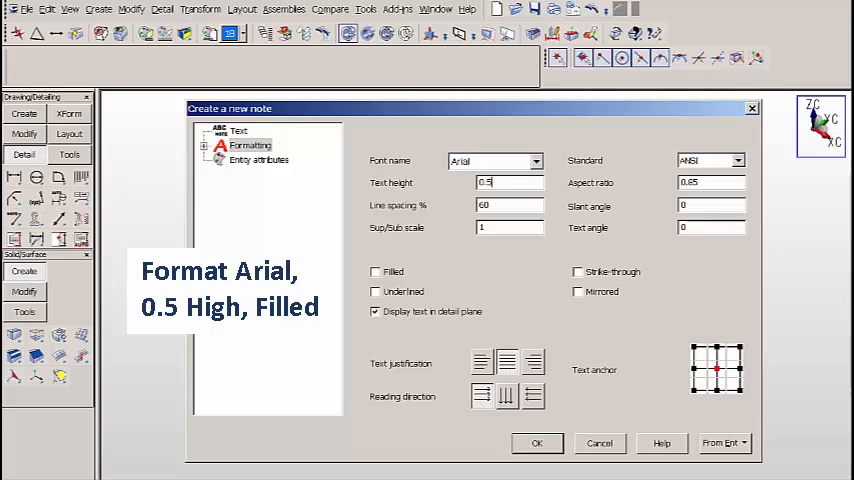
pyautogui.click(376, 272)
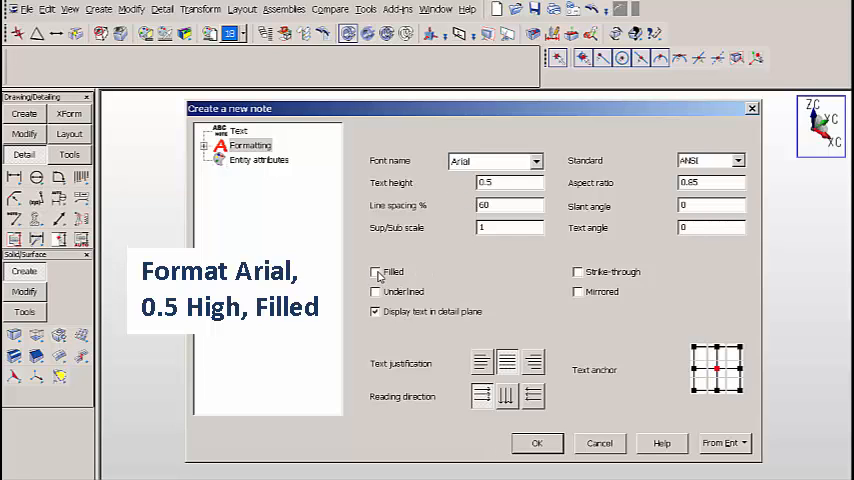
pyautogui.click(376, 271)
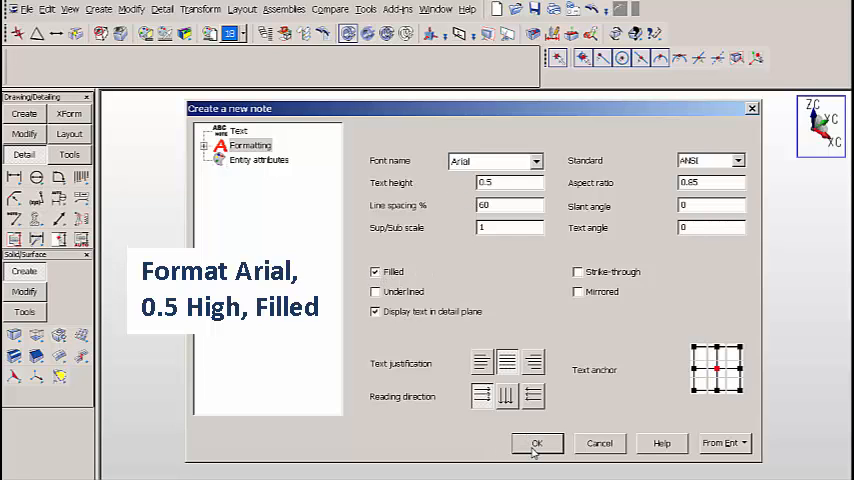
pyautogui.click(537, 443)
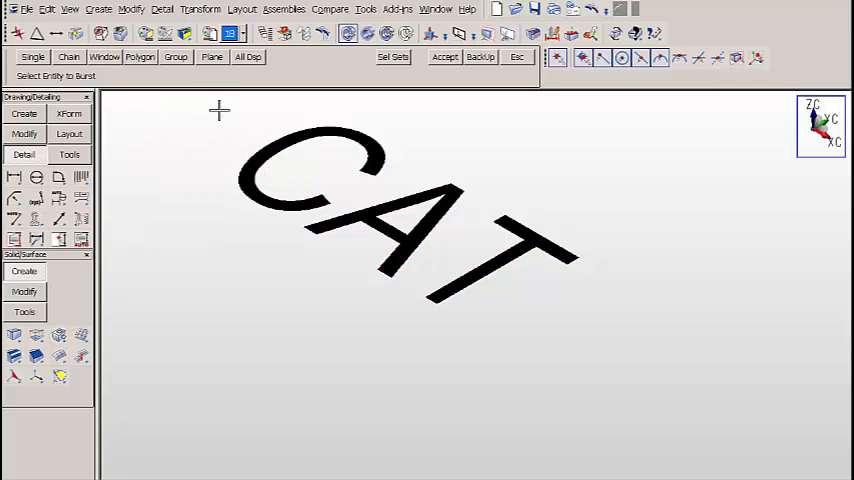
# Step: Burst the CAT note into splines, lines and polylines
pyautogui.click(445, 56)
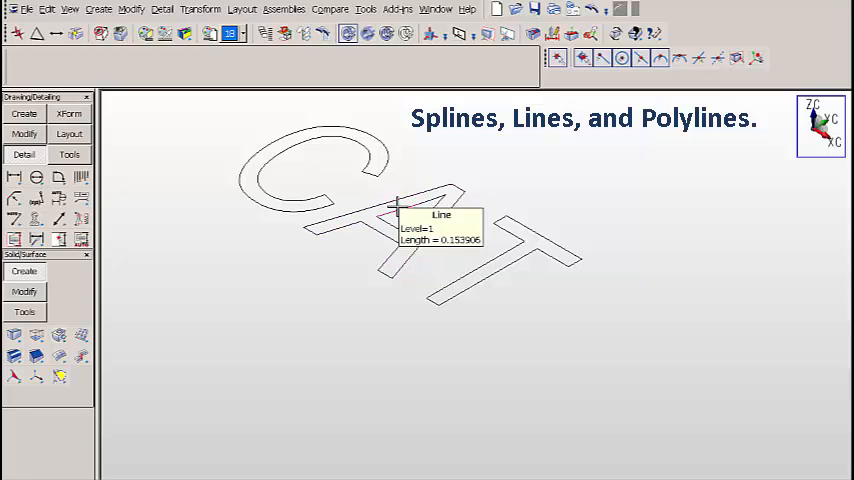
pyautogui.moveTo(467, 272)
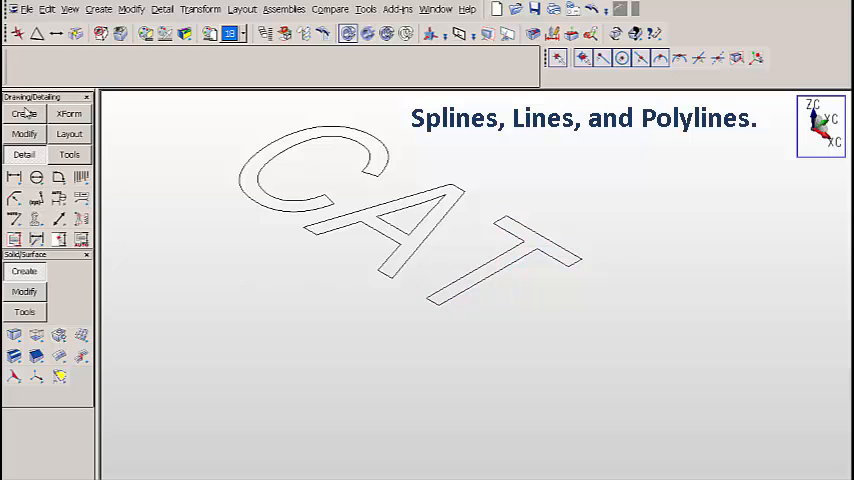
# Step: Generic-burst all the window-selected CAT outlines into only splines and lines
pyautogui.click(75, 33)
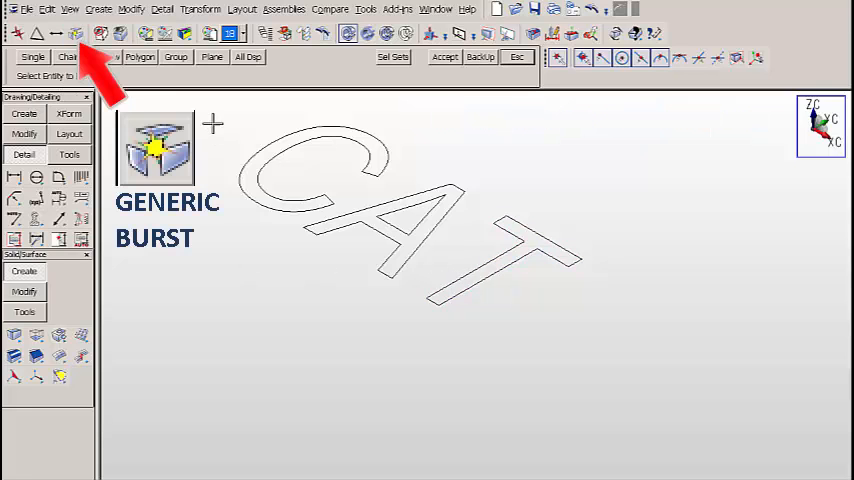
pyautogui.moveTo(213, 117); pyautogui.dragTo(602, 347)
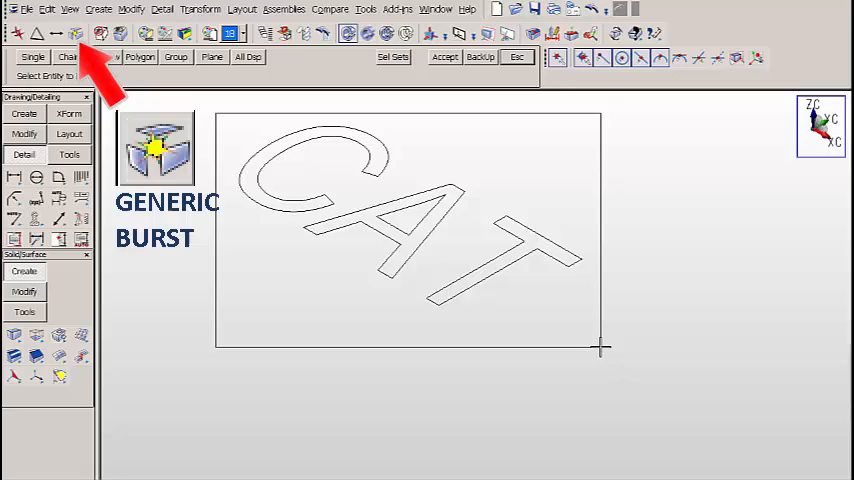
pyautogui.click(444, 57)
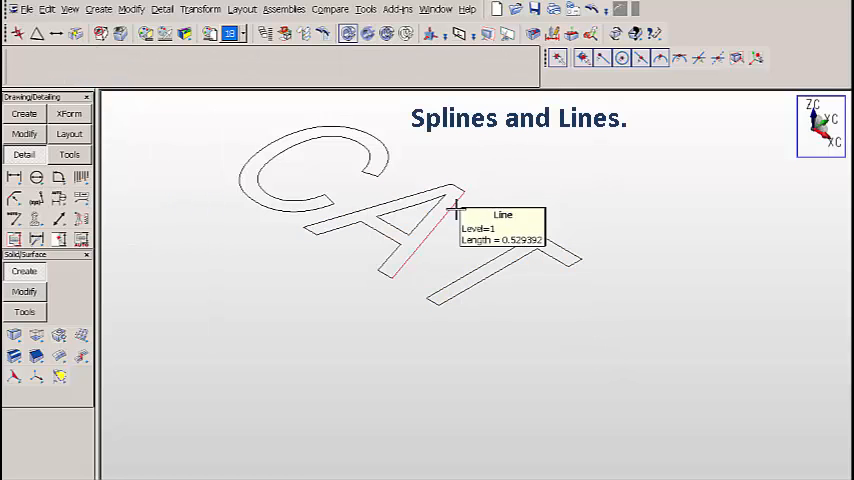
pyautogui.moveTo(490, 275)
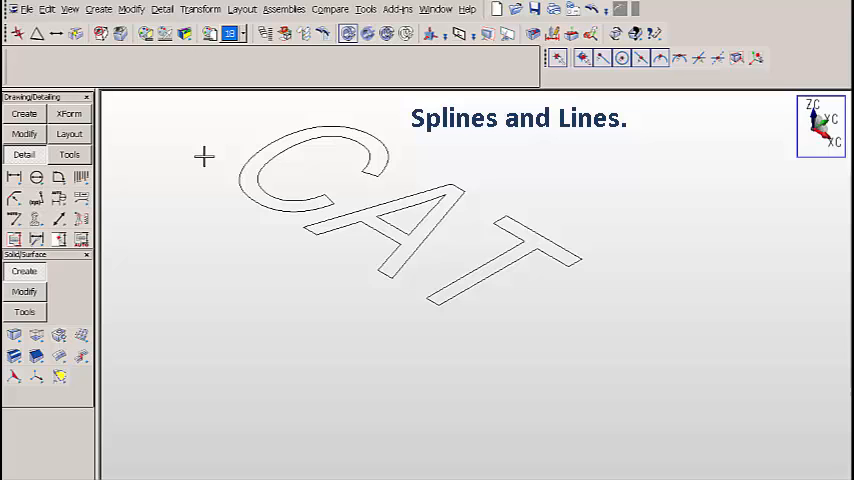
pyautogui.moveTo(36, 335)
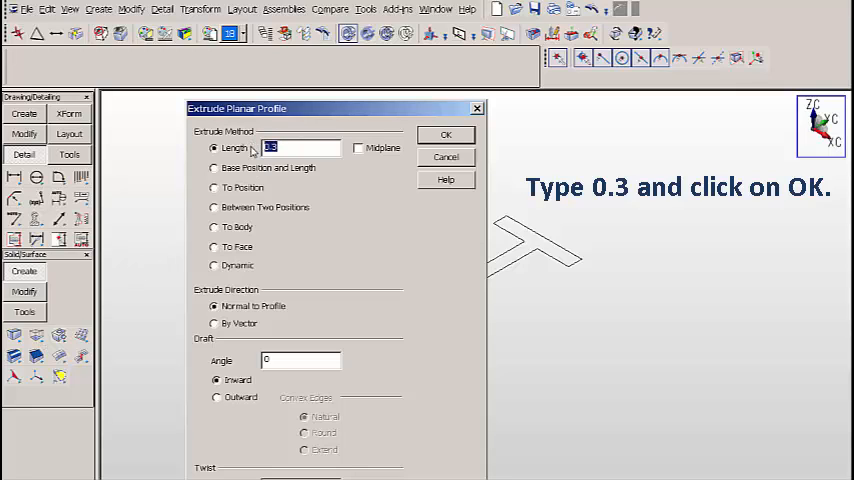
# Step: Extrude all CAT outline geometry 0.3 in the downward direction
pyautogui.write('0.3')
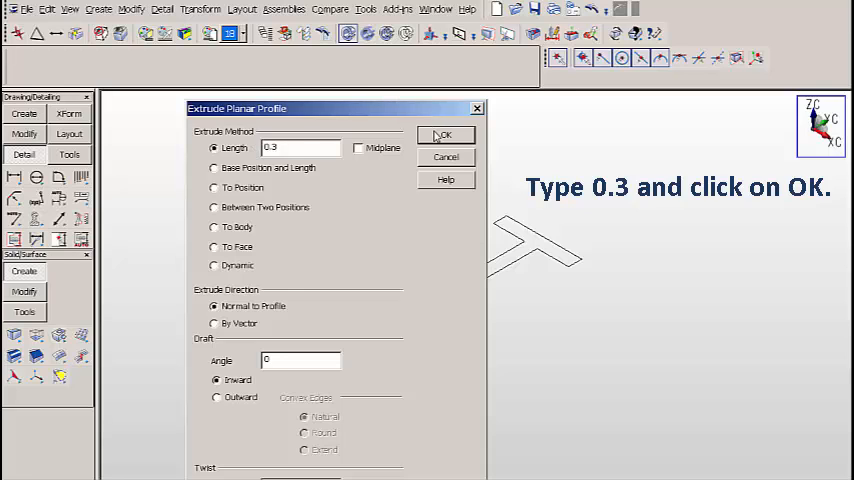
pyautogui.click(444, 134)
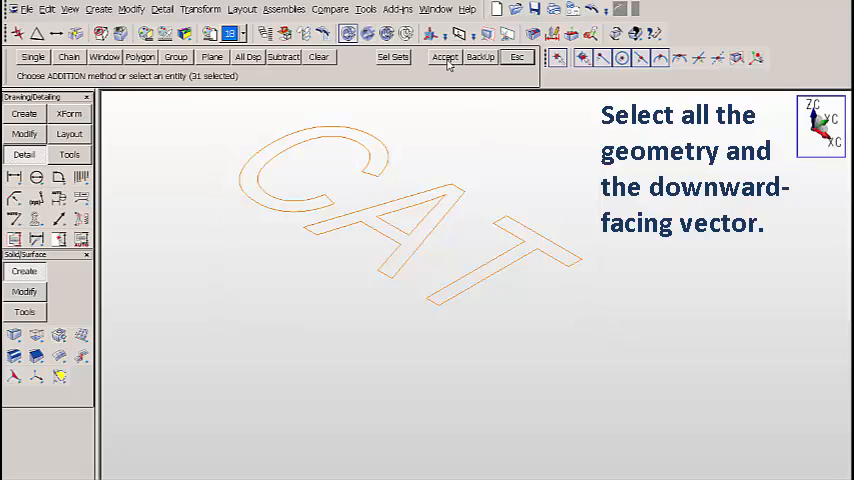
pyautogui.click(444, 56)
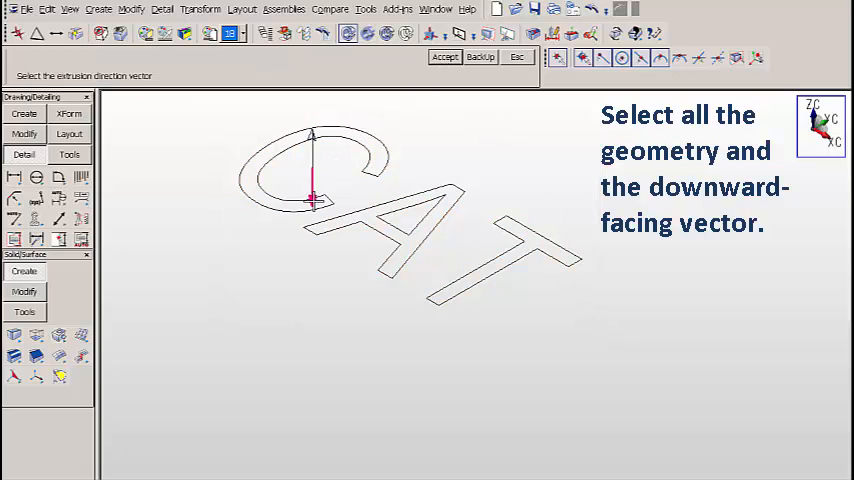
pyautogui.click(444, 56)
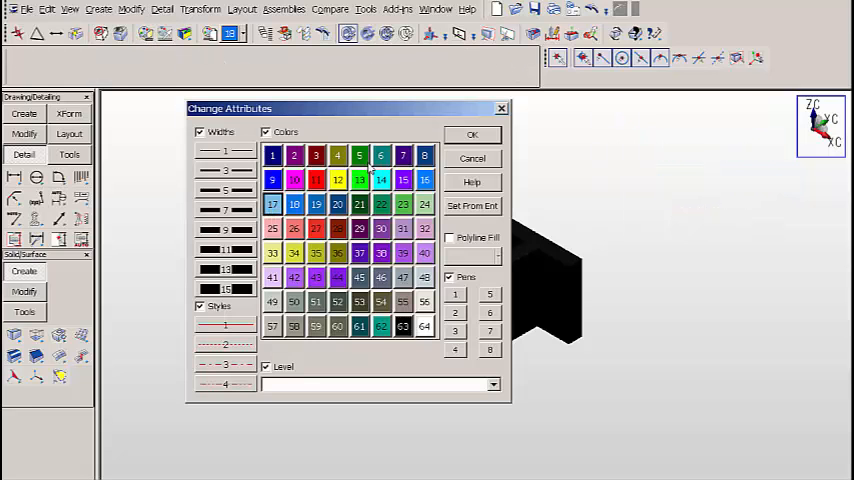
# Step: Change the three CAT letter solids' colour attribute to light blue
pyautogui.click(472, 134)
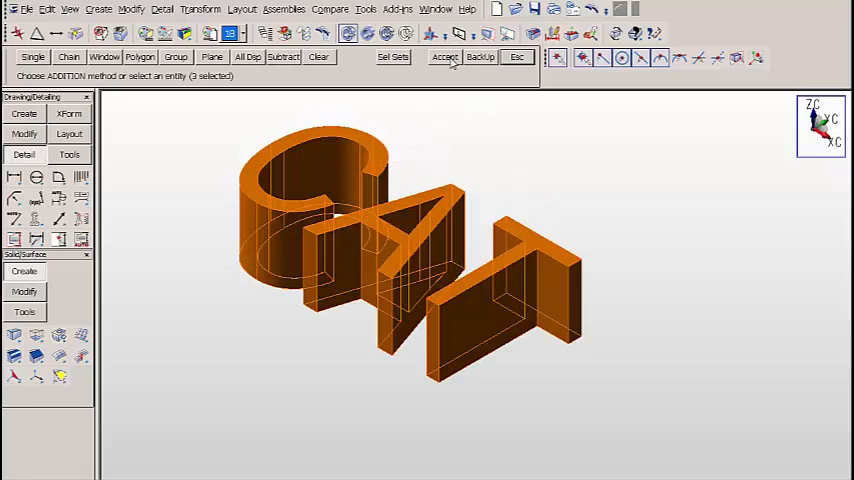
pyautogui.click(444, 57)
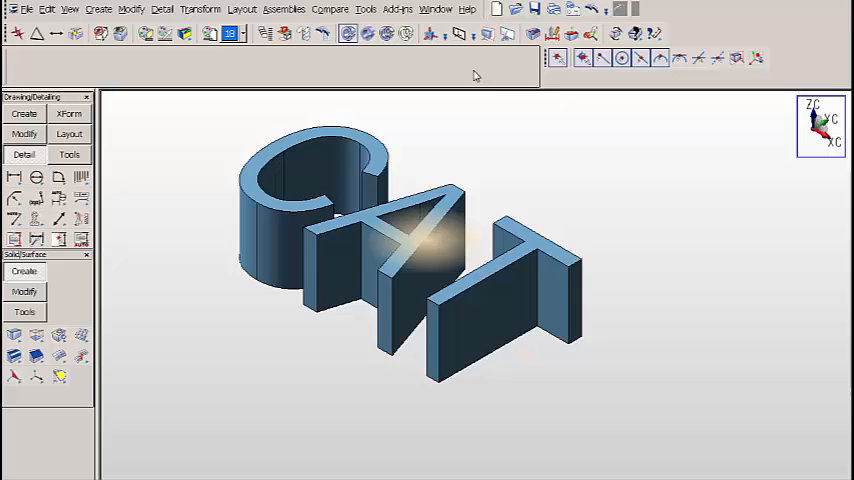